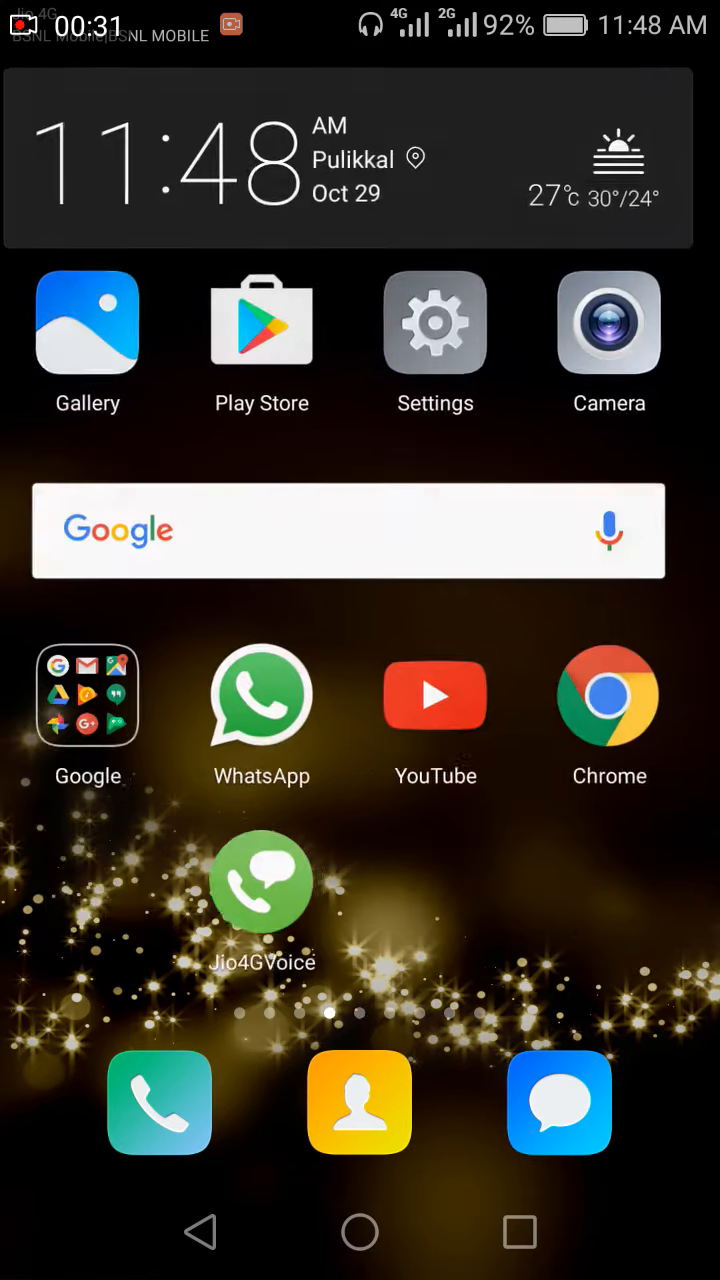
- Launch Settings from the home screen and scroll to the About phone entry
scroll("left", 3)
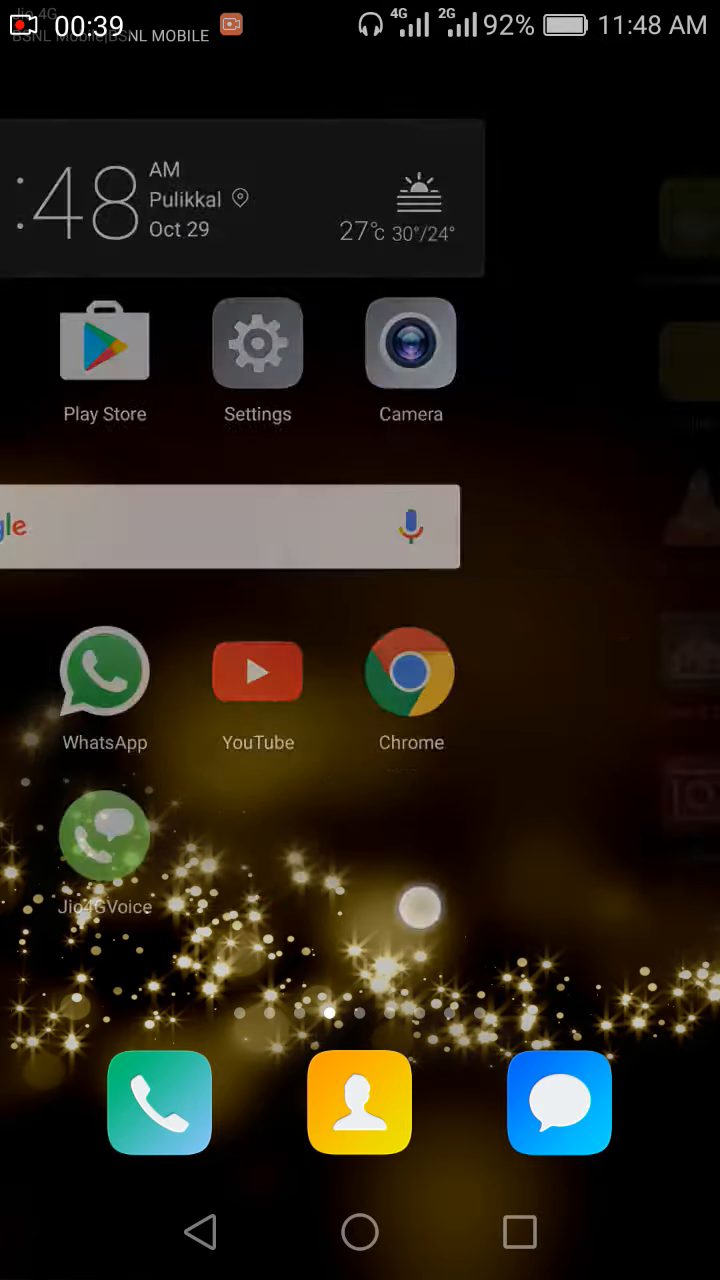
scroll("left", 3)
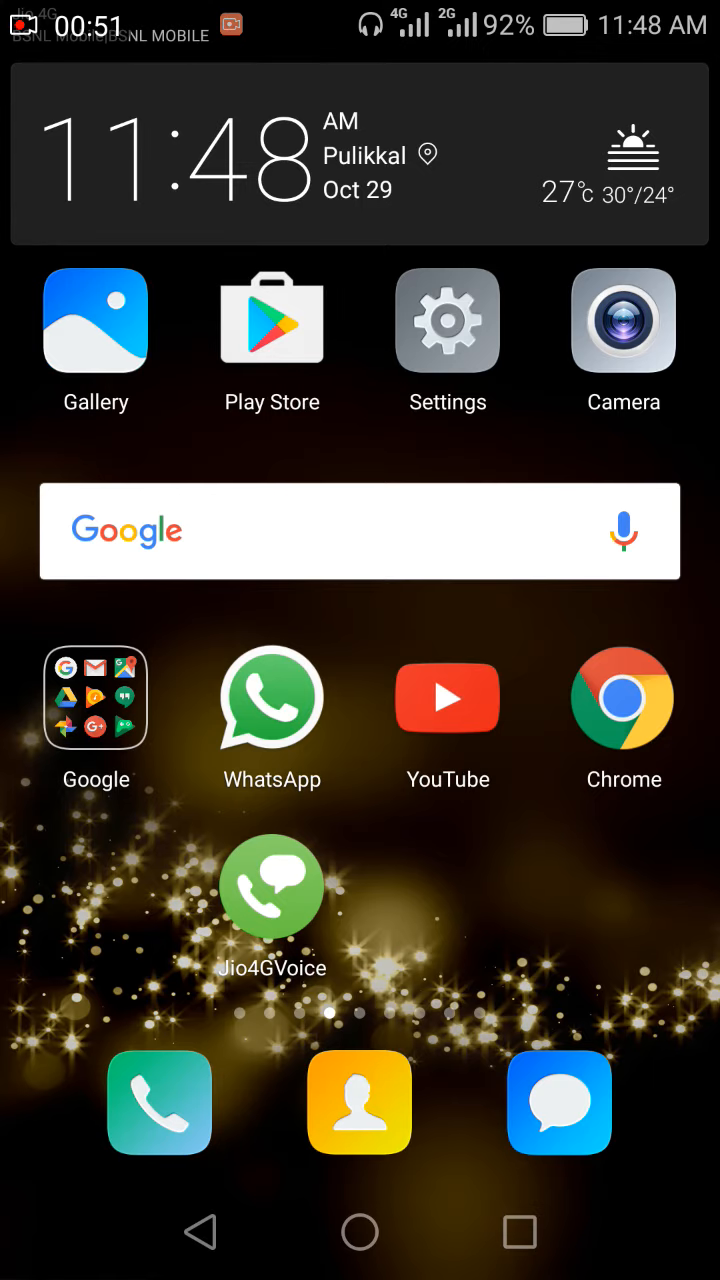
left_click(448, 320)
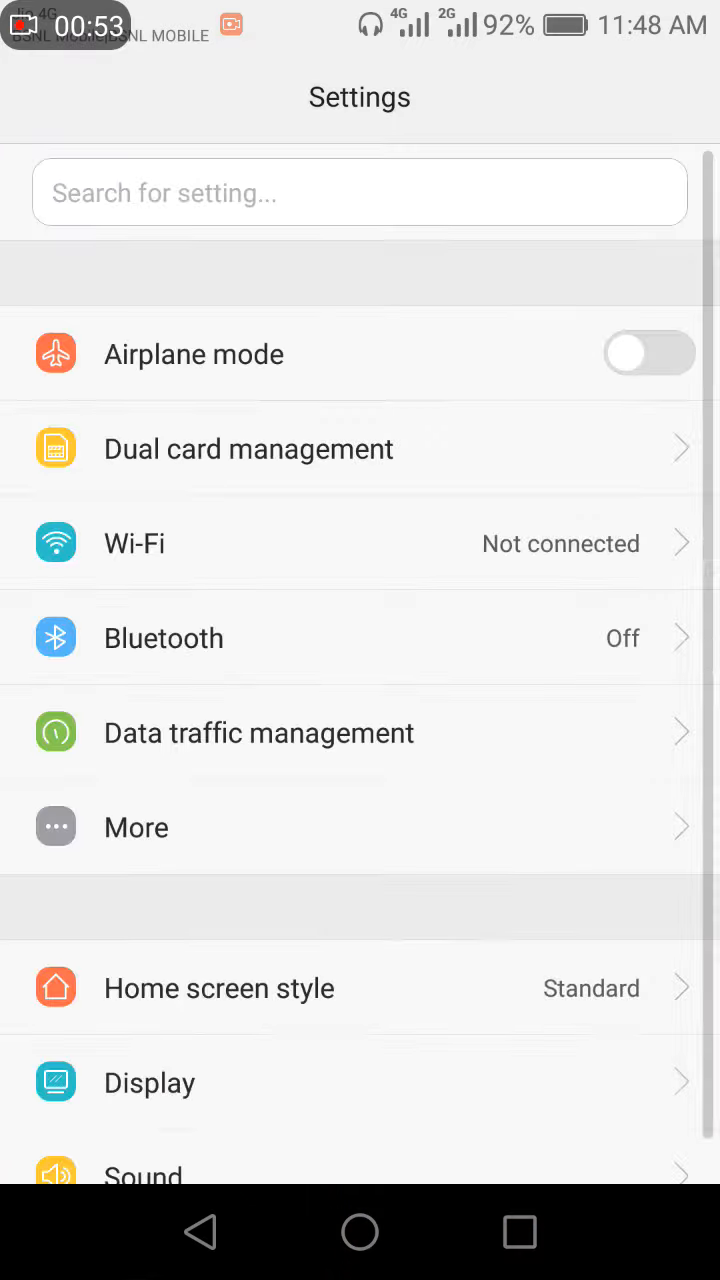
scroll("down", 3)
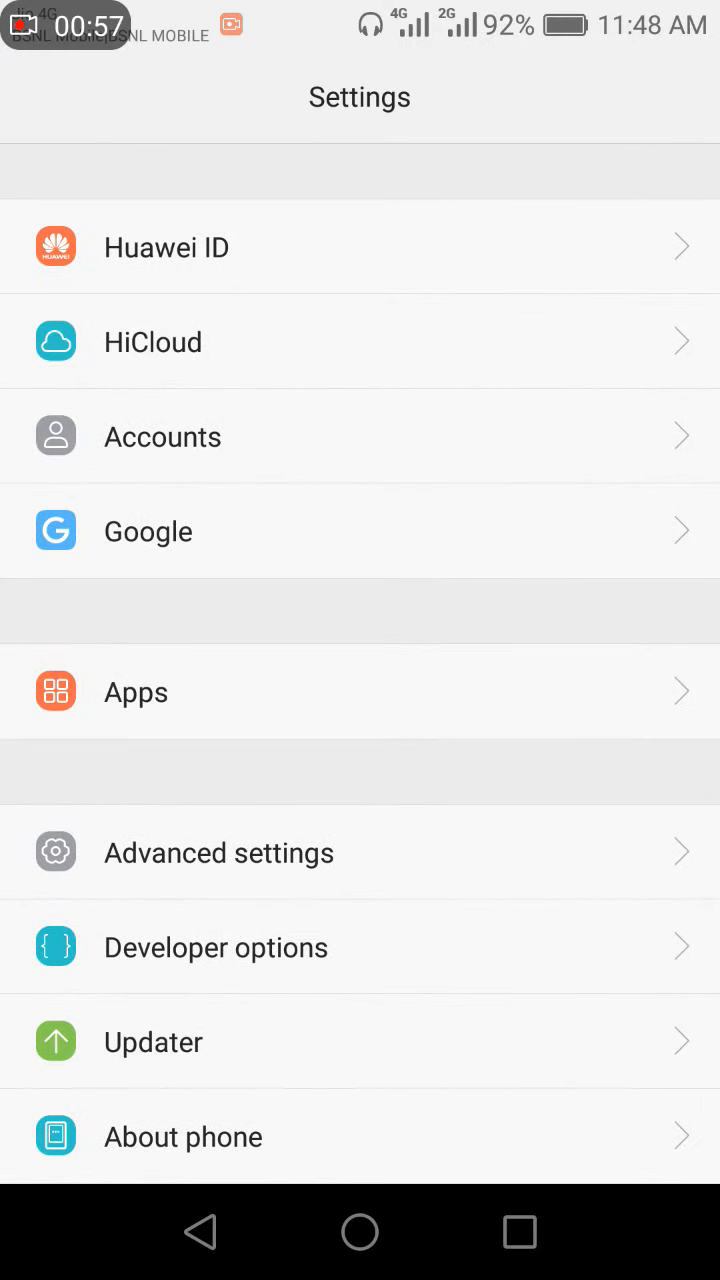
left_click(184, 1136)
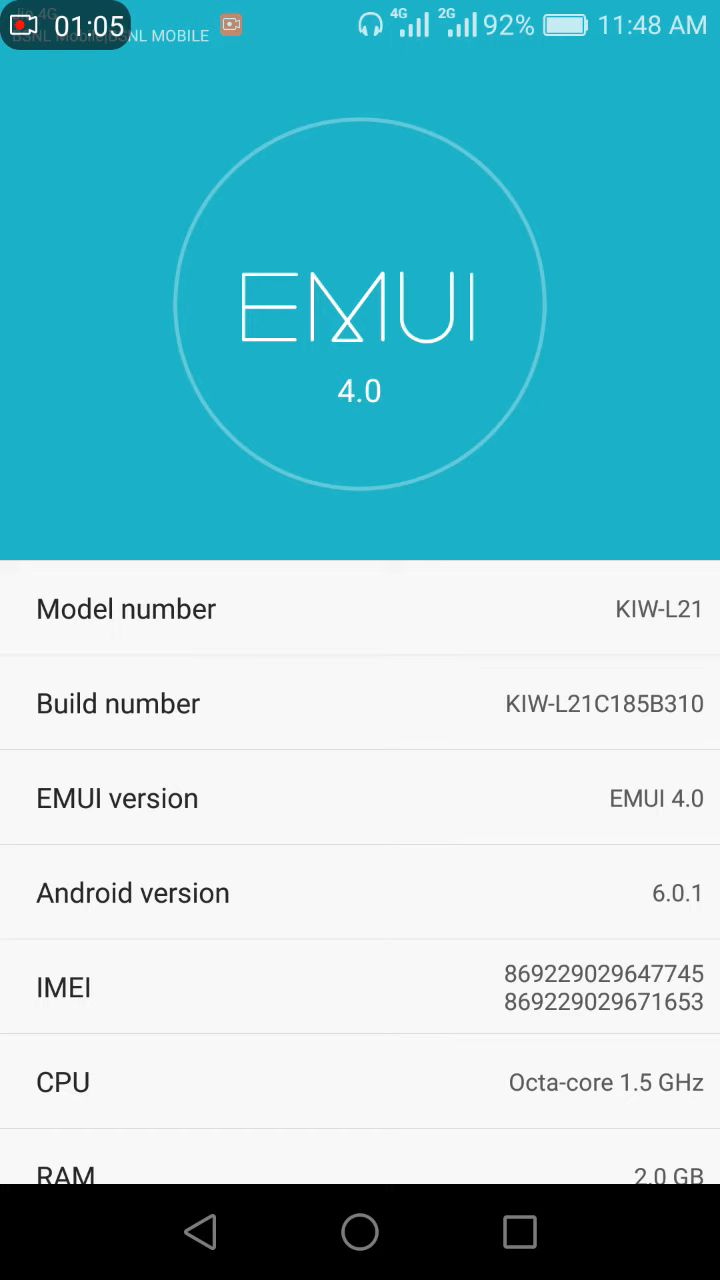
scroll("down", 3)
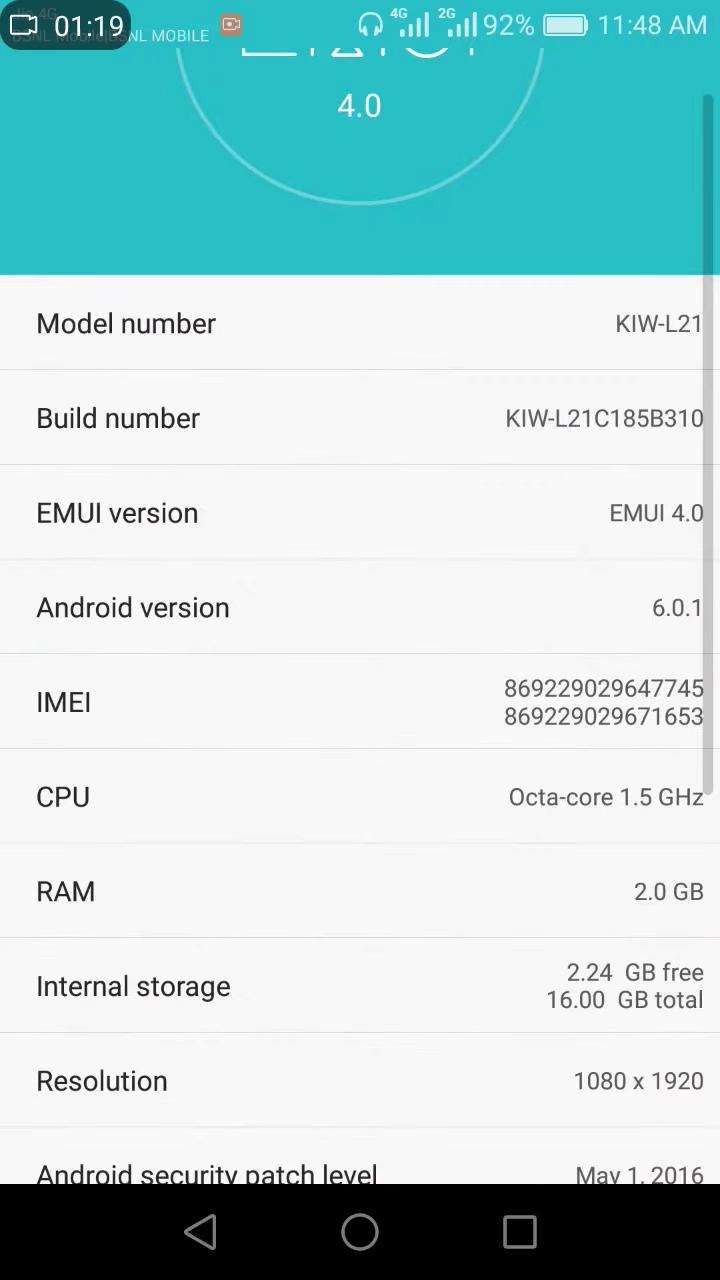
scroll("down", 3)
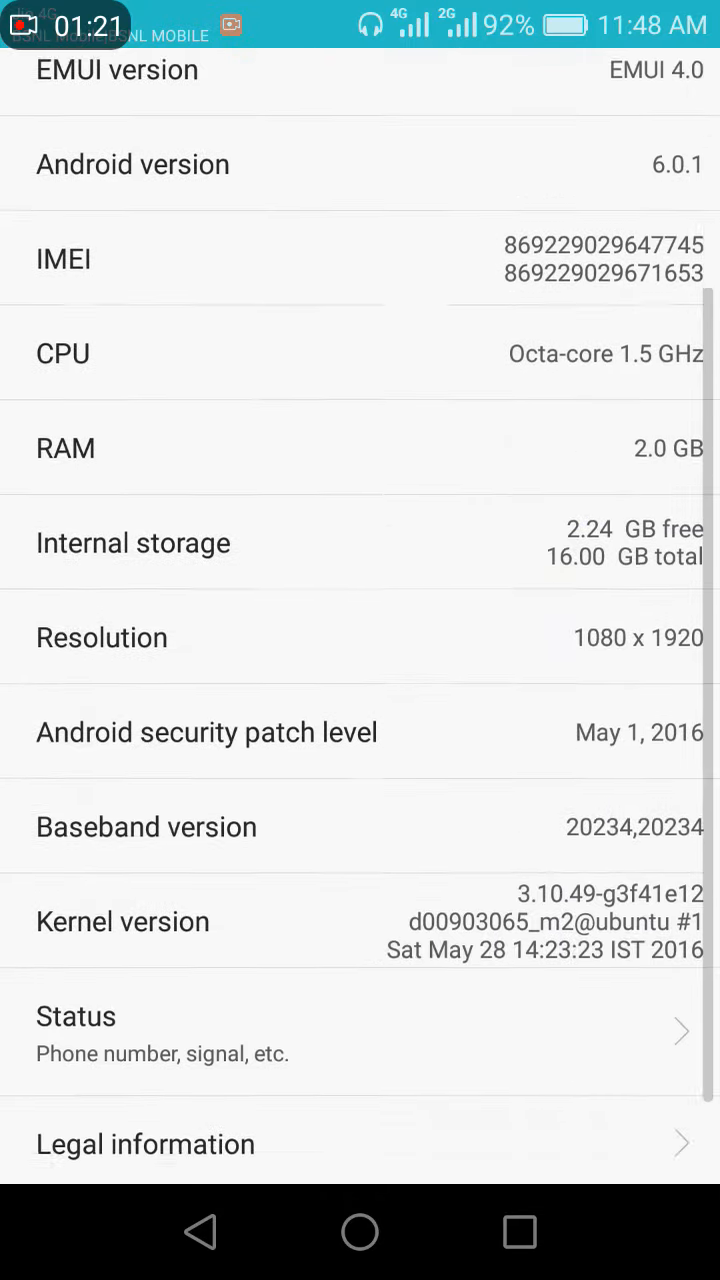
scroll("down", 3)
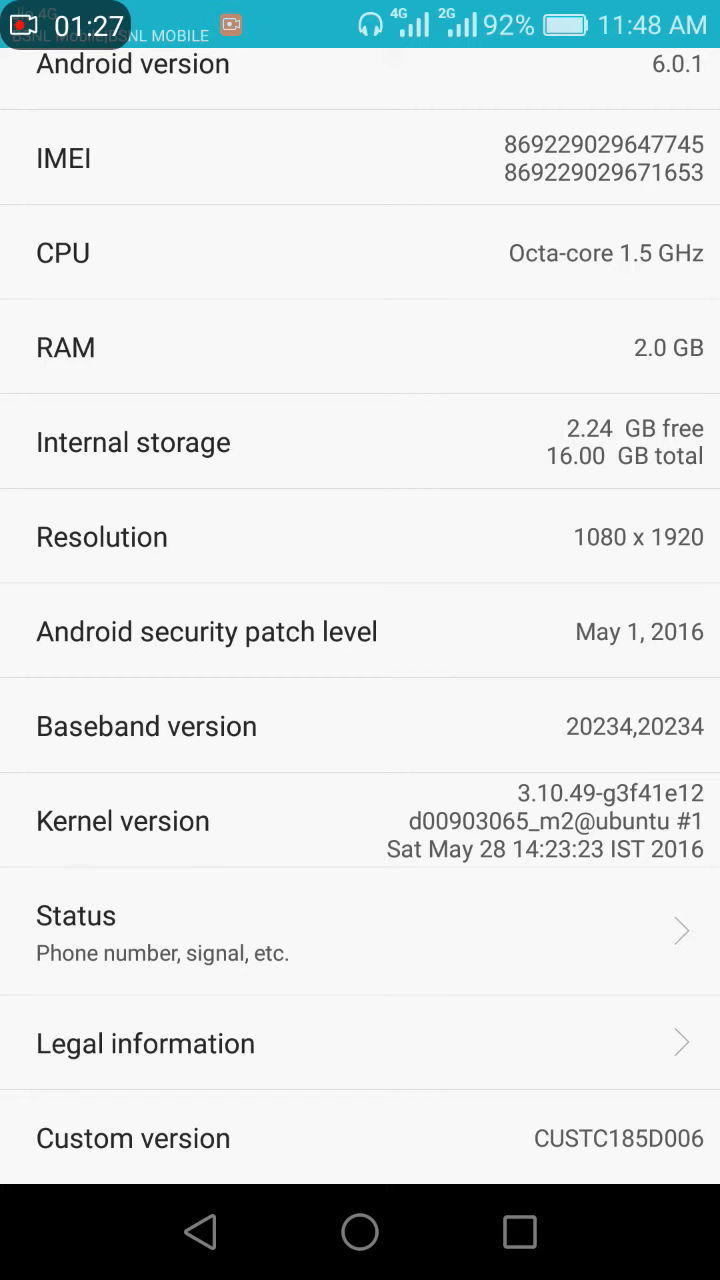
scroll("down", 3)
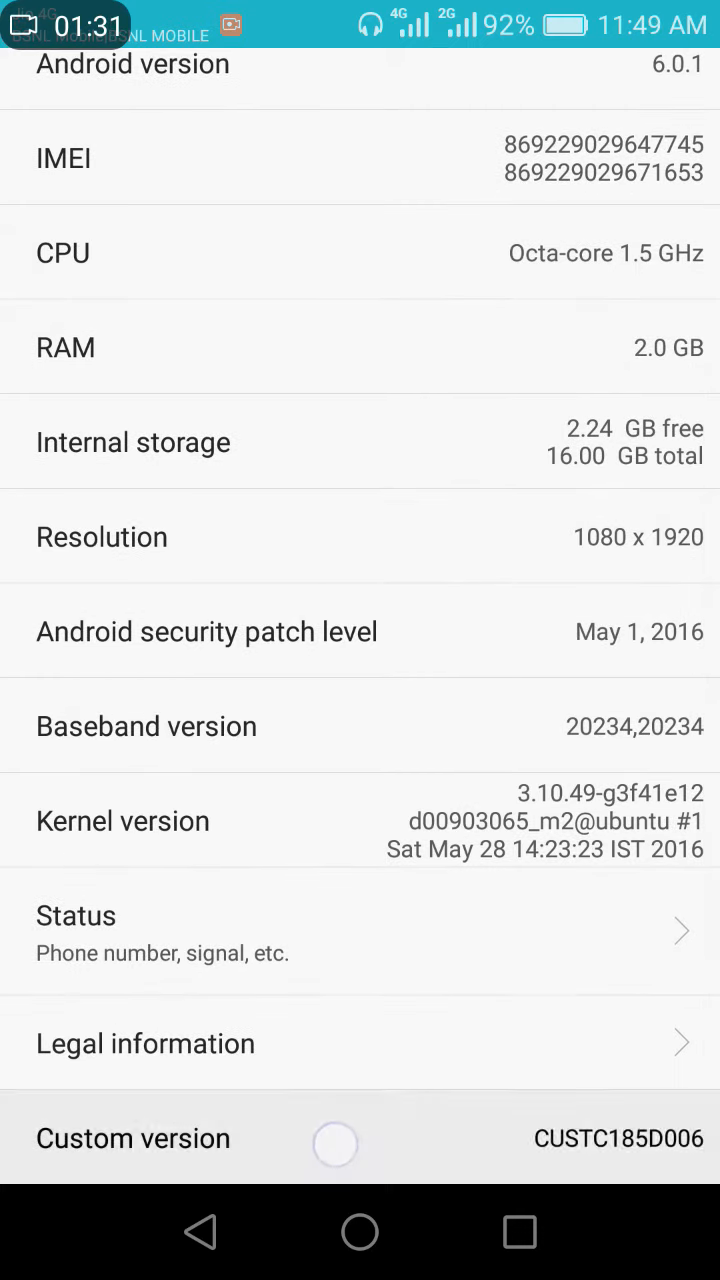
scroll("down", 3)
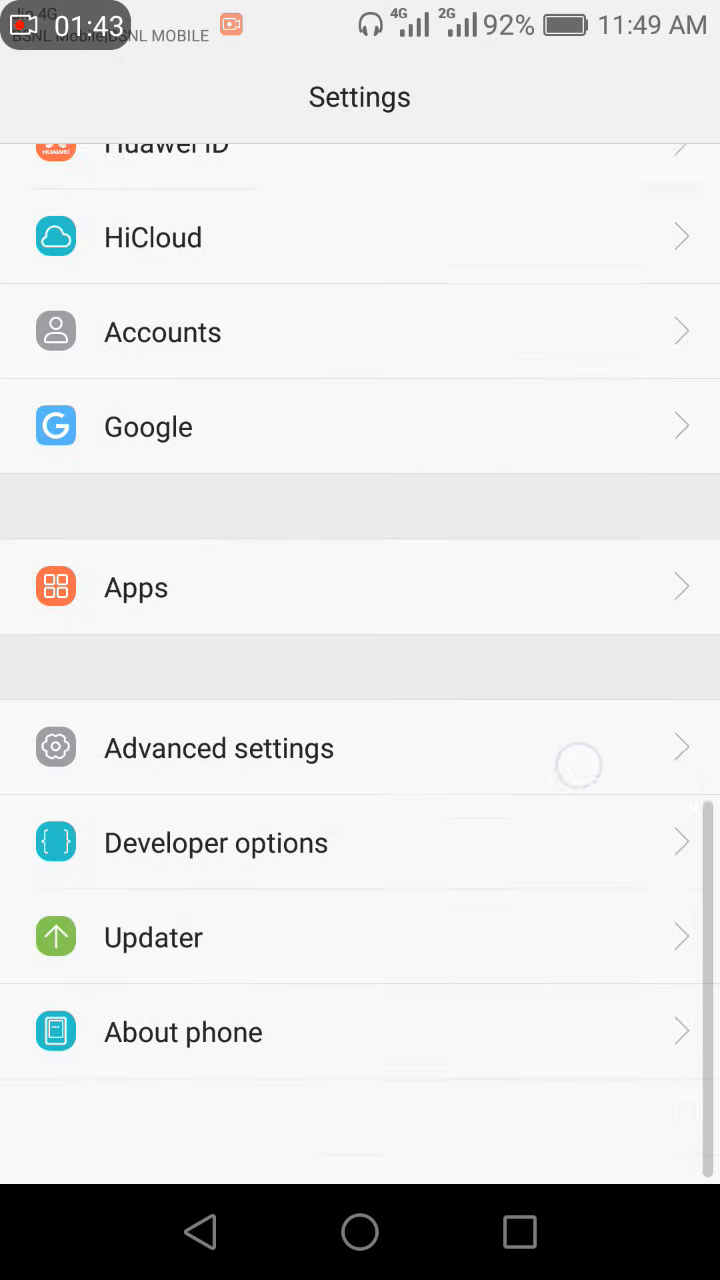
- Return Settings to the top and show the recent-apps switcher with Settings and MX Player
scroll("down", 3)
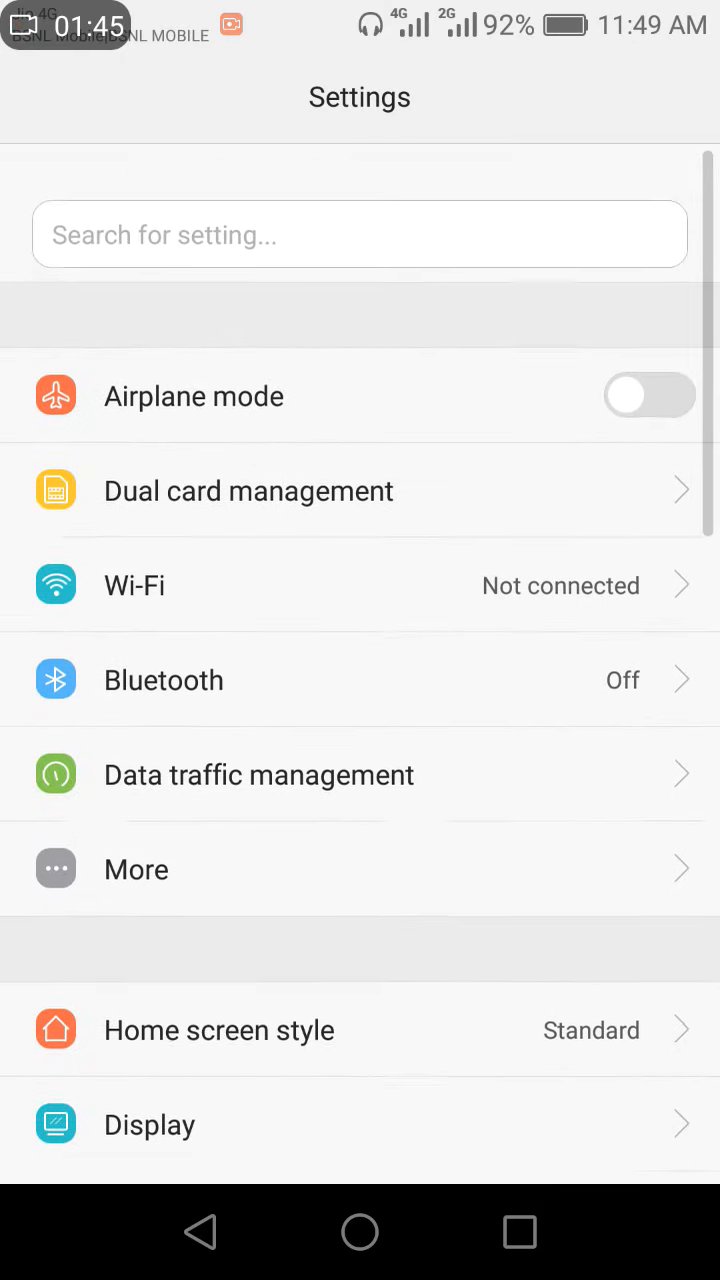
scroll("up", 3)
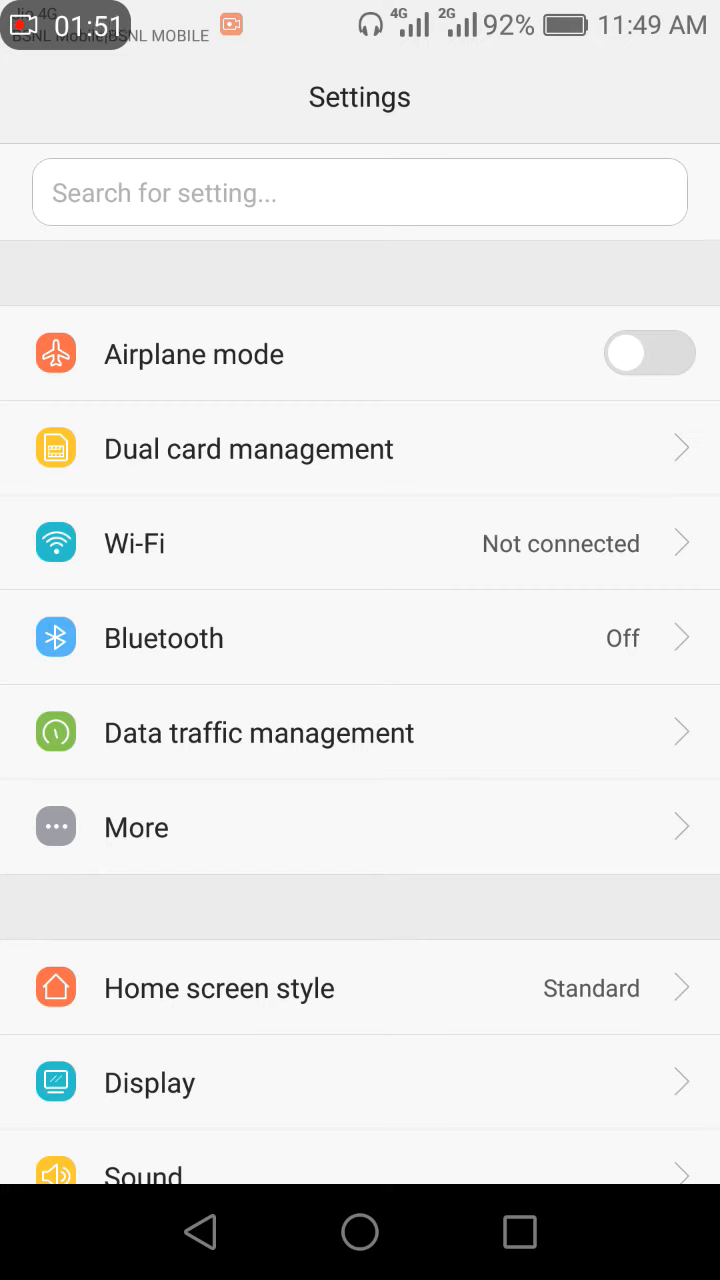
left_click(518, 1236)
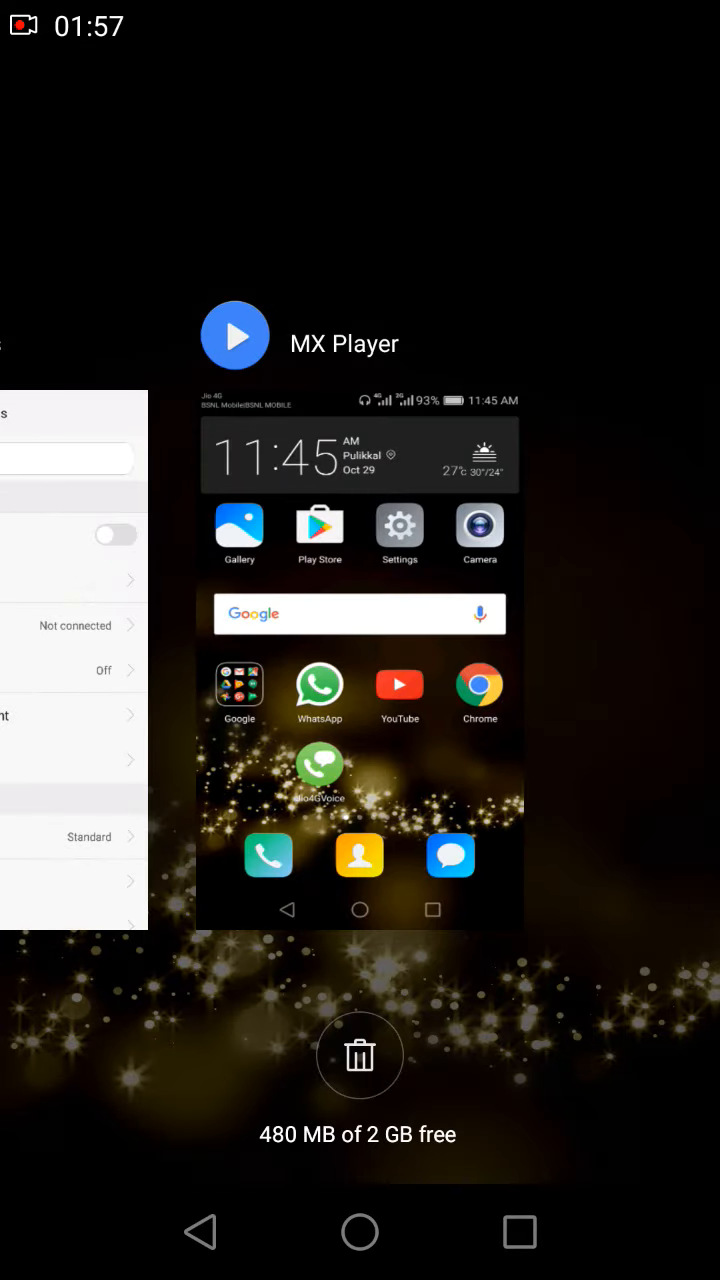
- Go home from Recents and launch WhatsApp into the group chat
left_click(360, 1056)
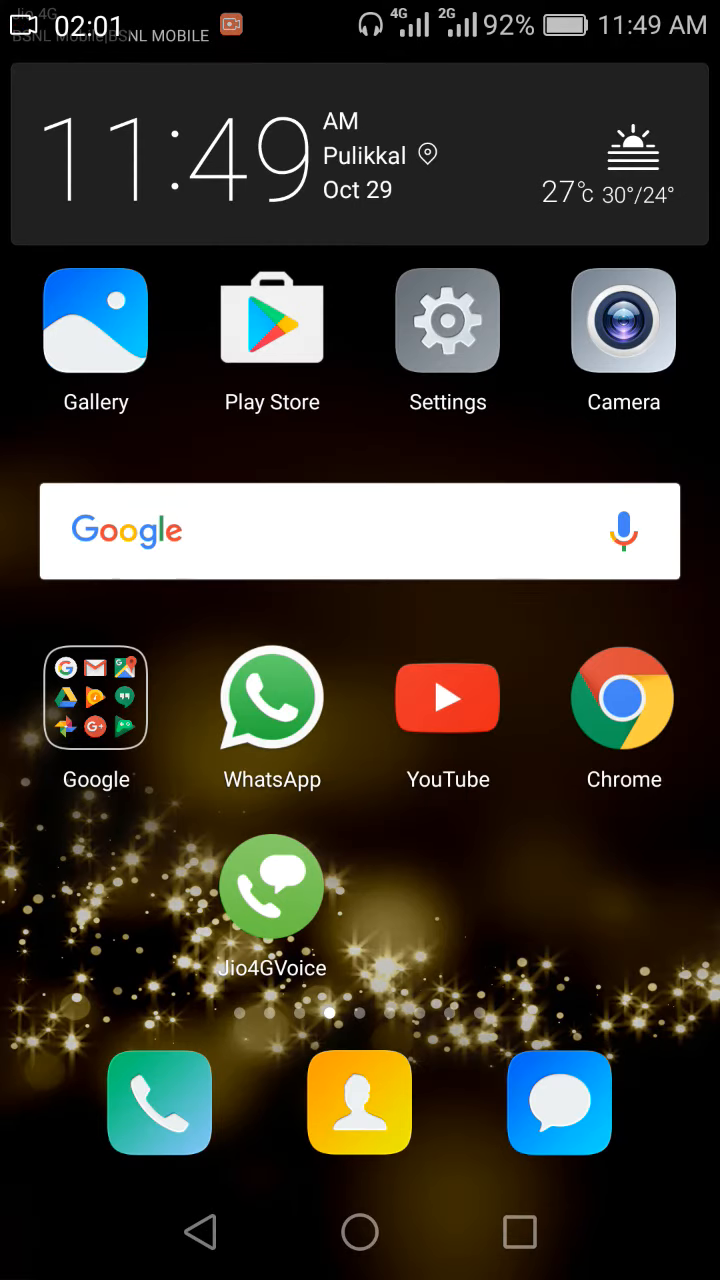
left_click(272, 696)
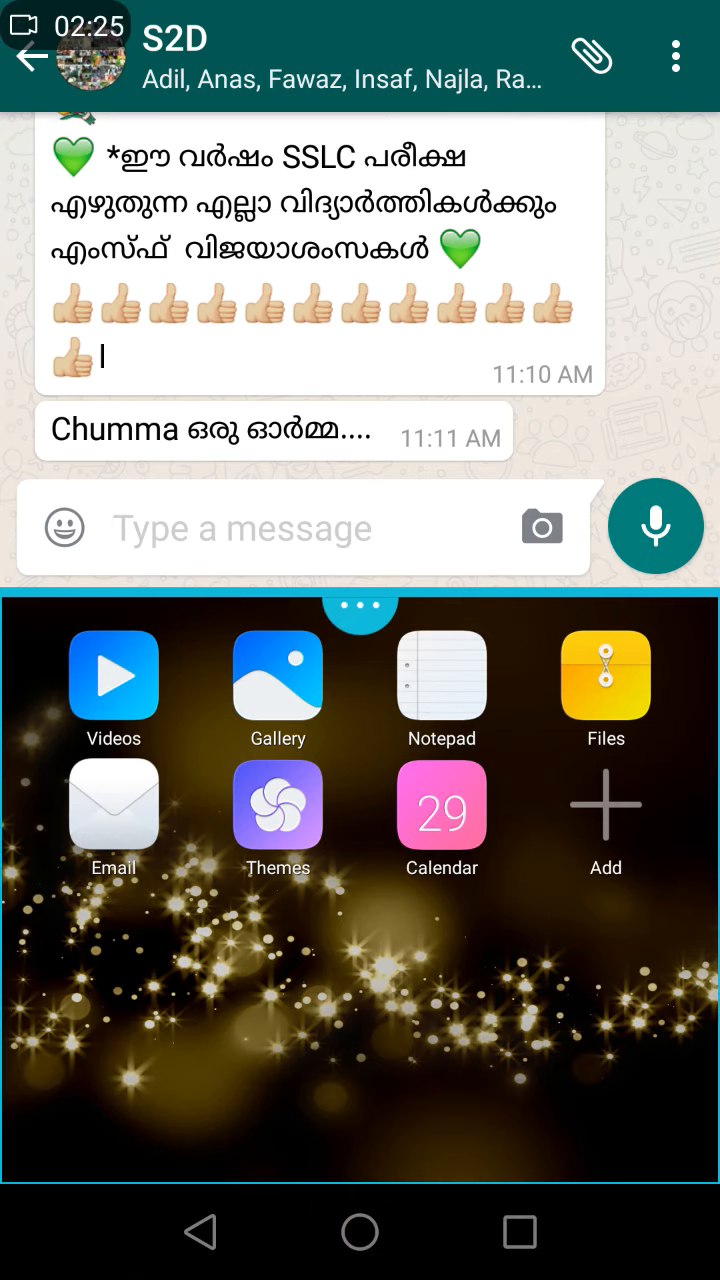
- Start Videos in the lower window and enter the VDF folder from Local videos
left_click(112, 676)
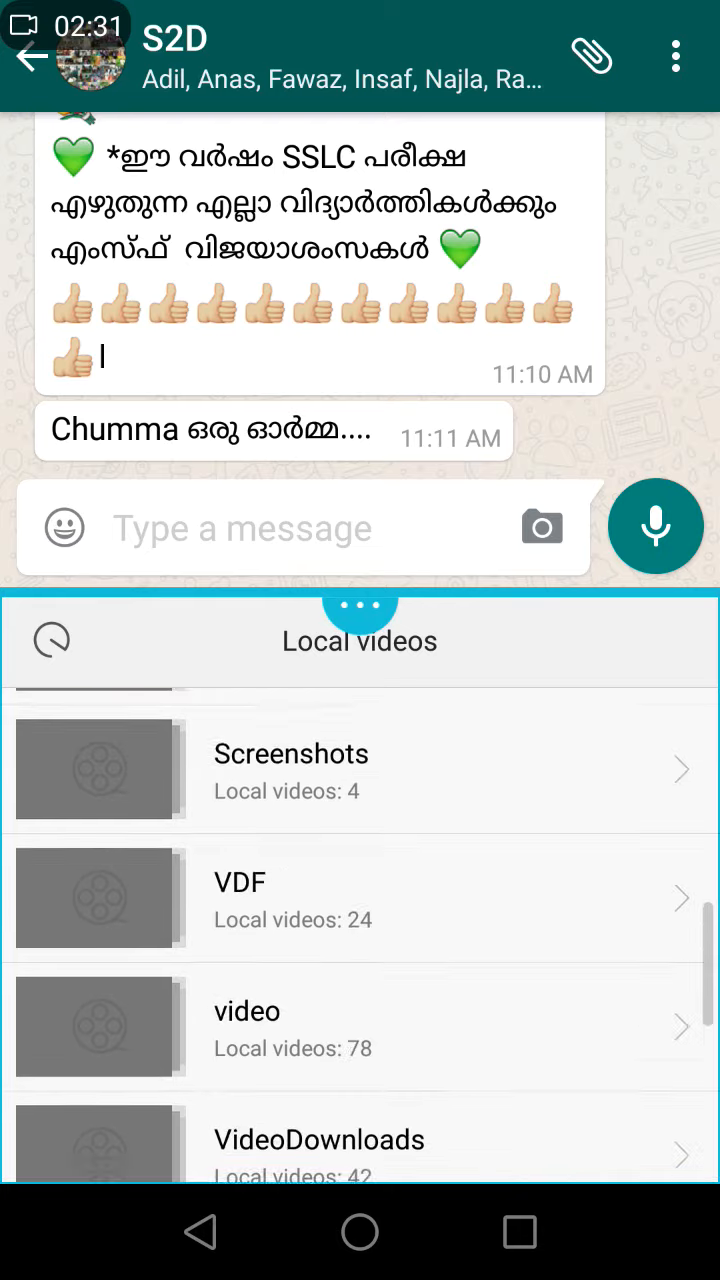
scroll("down", 3)
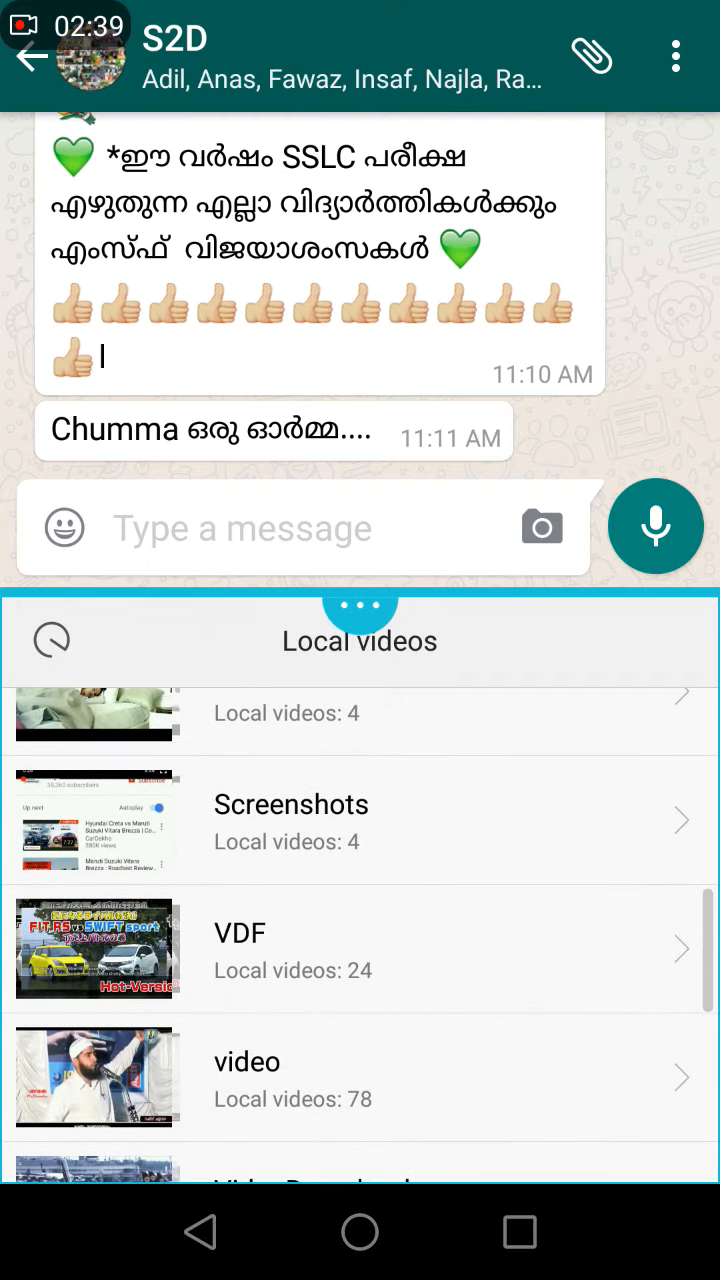
left_click(240, 948)
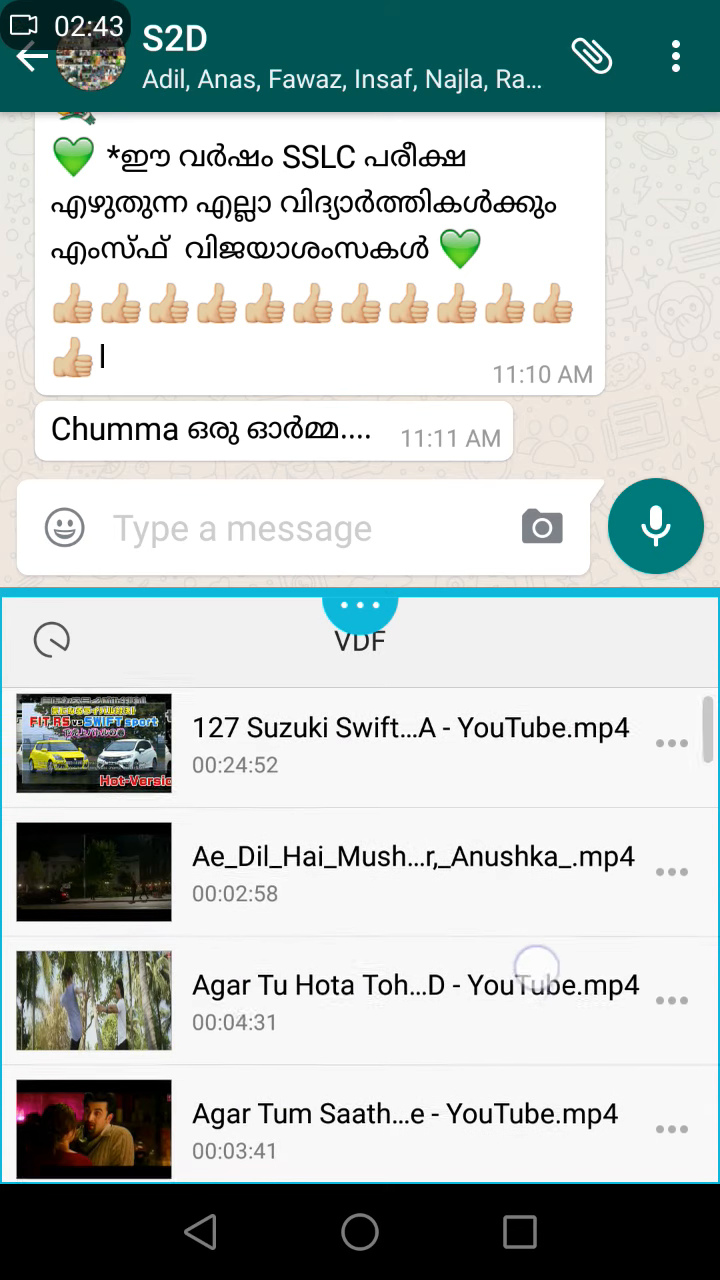
- Scroll the VDF list and select the Bulleya .mp4 video
scroll("down", 3)
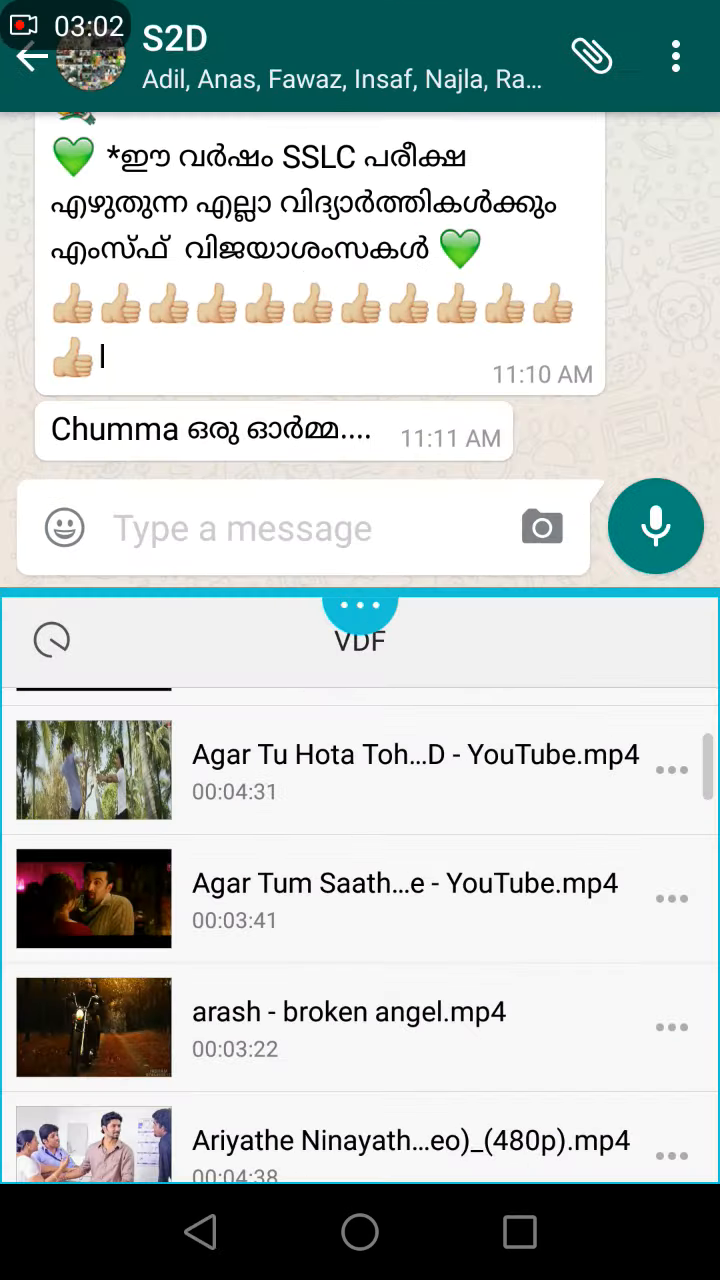
scroll("down", 3)
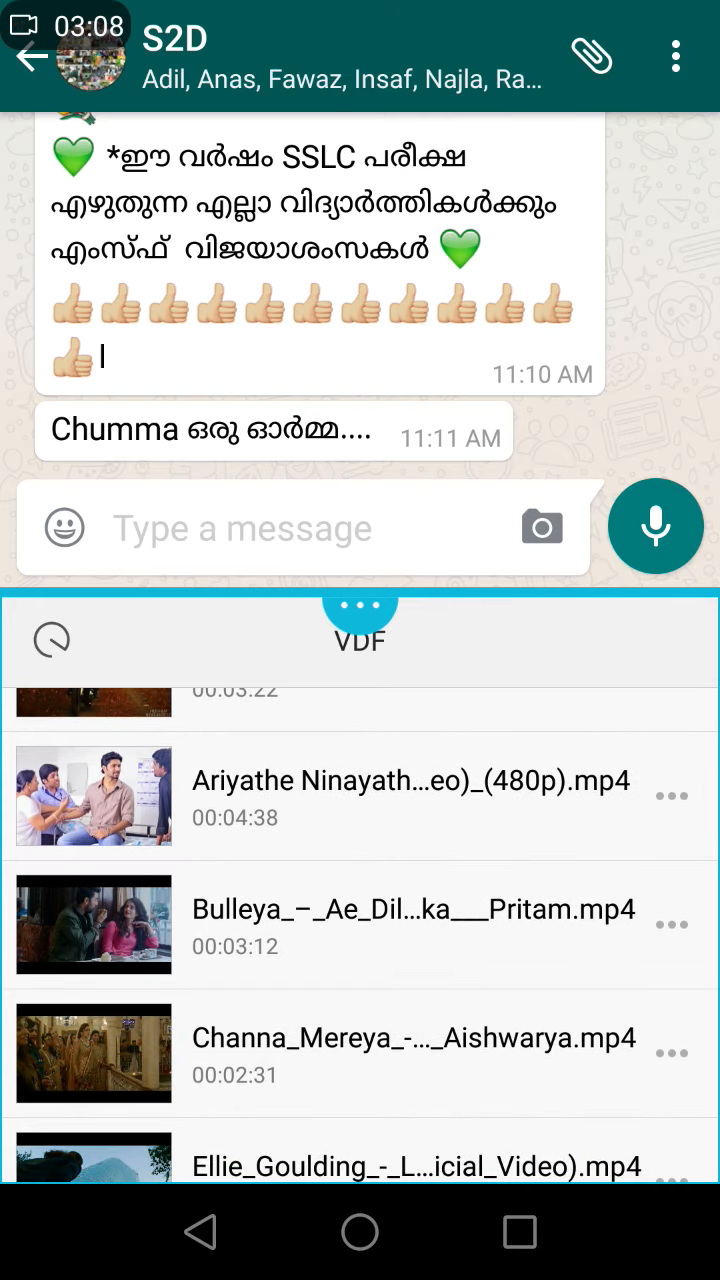
left_click(420, 936)
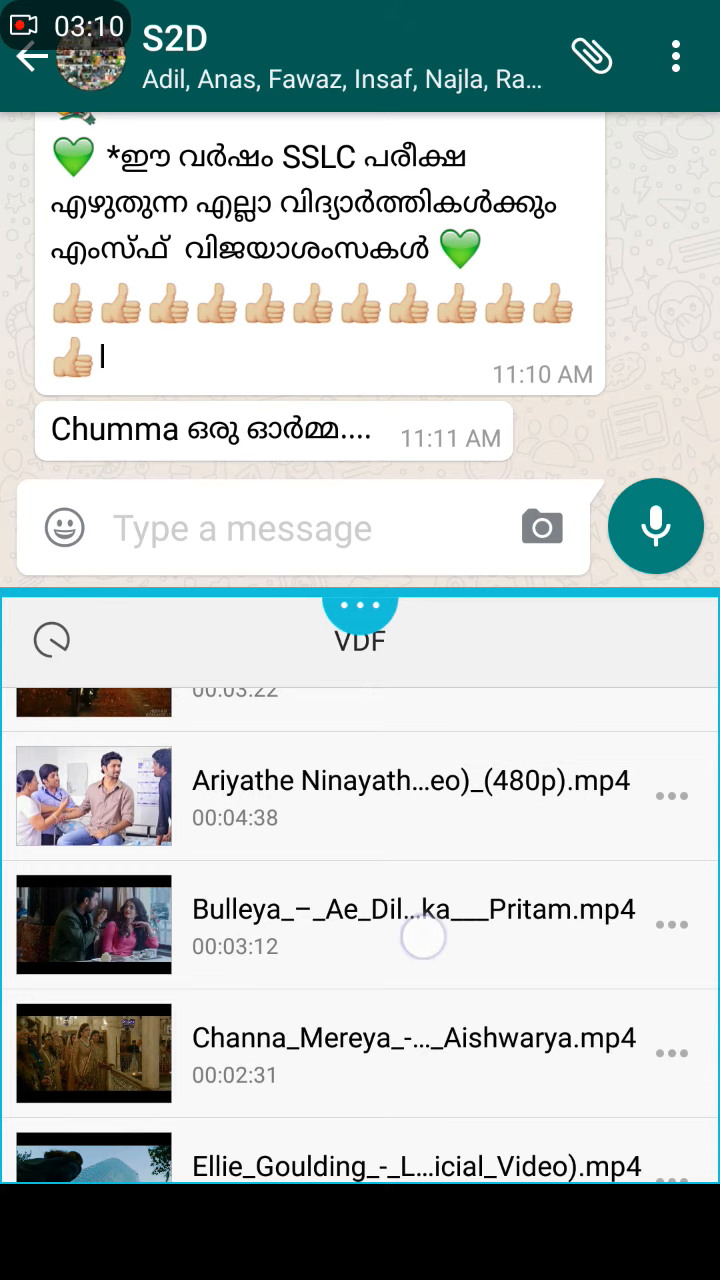